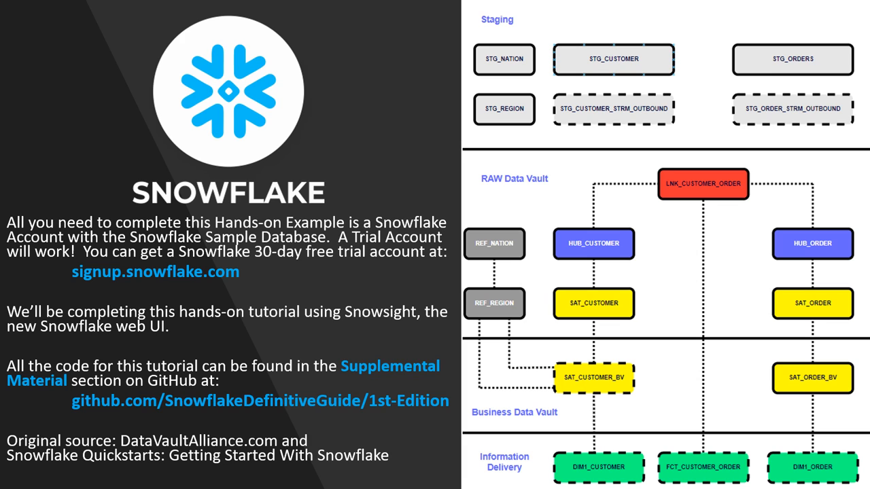
# Advance to the slide showing 20,000 customers and 50,000 orders in staging tables and streams
pyautogui.press('Right')
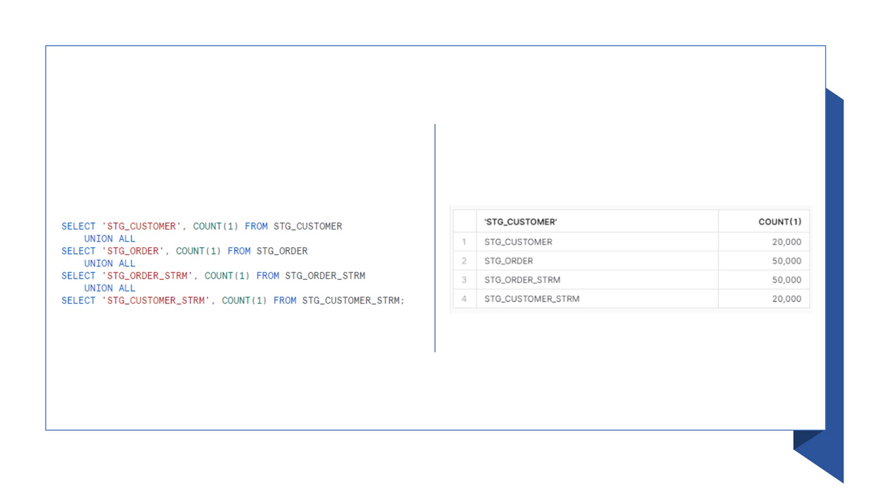
# Advance to the 'BUILD: RAW DATA VAULT' slide listing hubs, links, satellites, streams and tasks
pyautogui.press('Right')
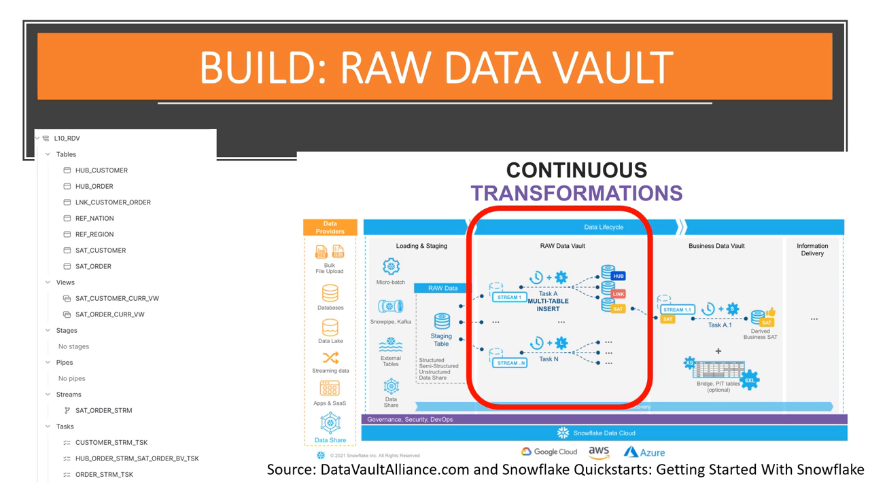
# Advance through the slides to the customer and order satellites build slide
pyautogui.press('Right')
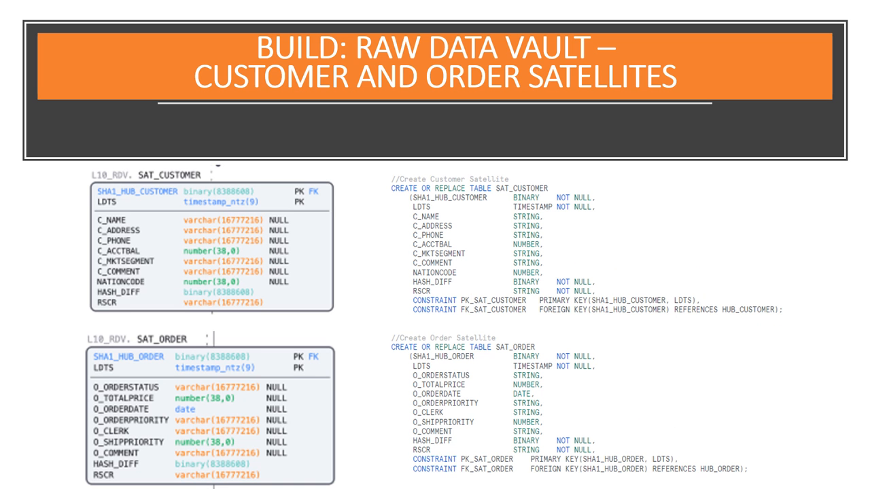
pyautogui.press('Right')
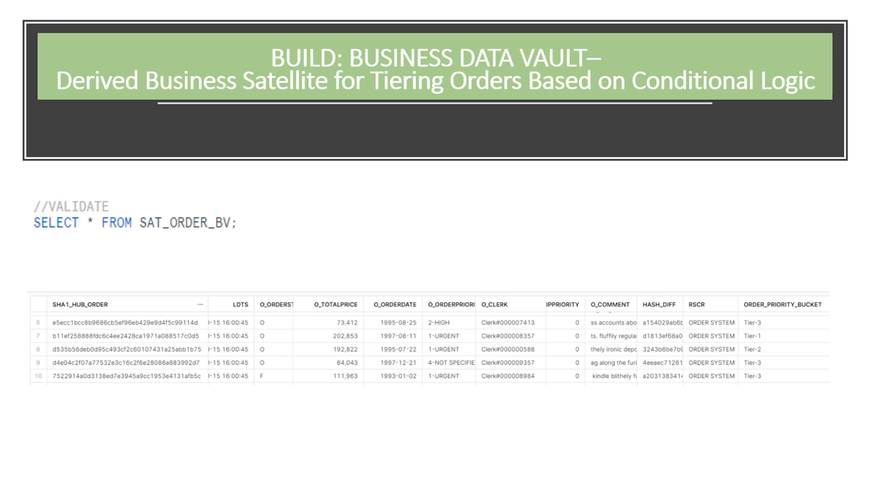
# Advance the view past the SAT_ORDER stream and SAT_ORDER_BV task setup
pyautogui.press('Right')
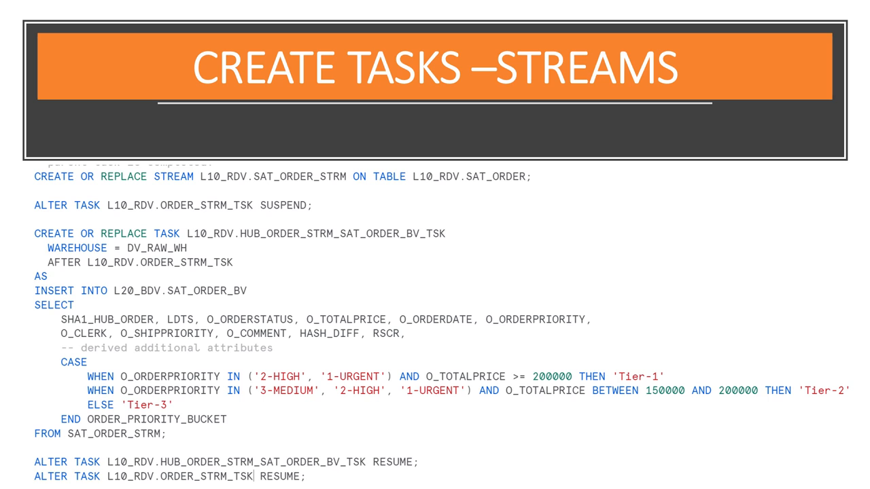
pyautogui.press('Right')
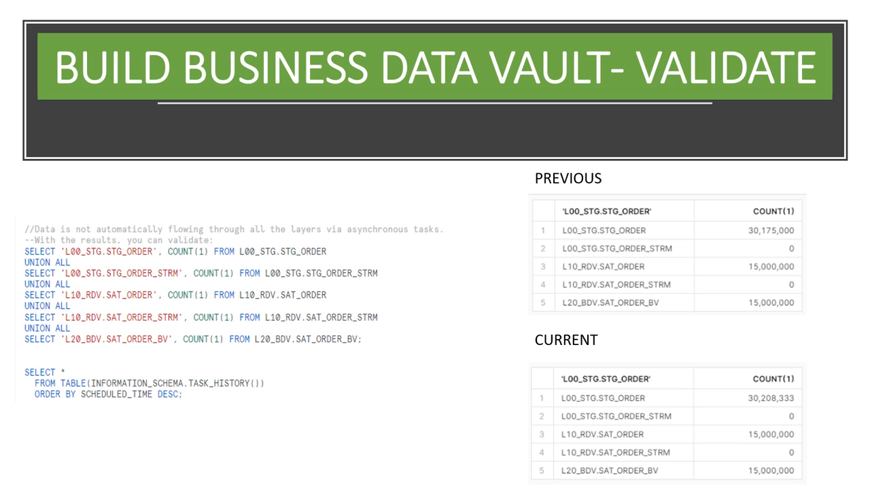
pyautogui.press('Right')
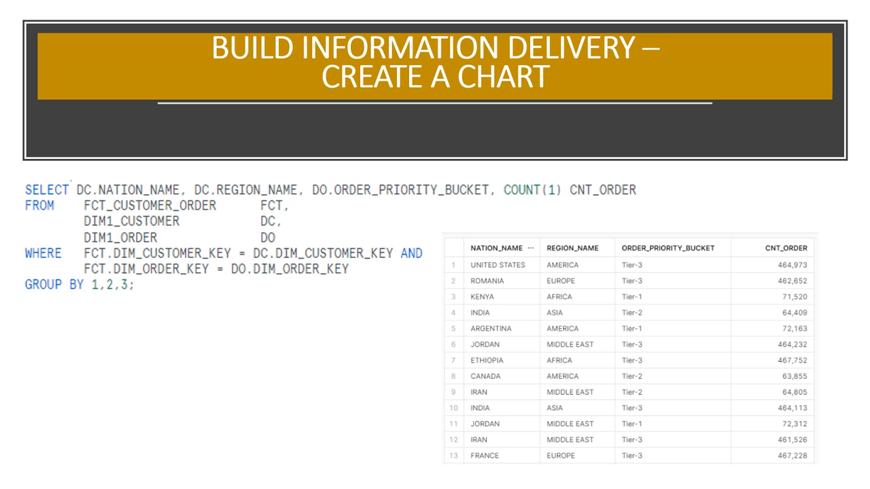
# Display order counts as a bar chart by priority tier, split by region
pyautogui.click(192, 191)
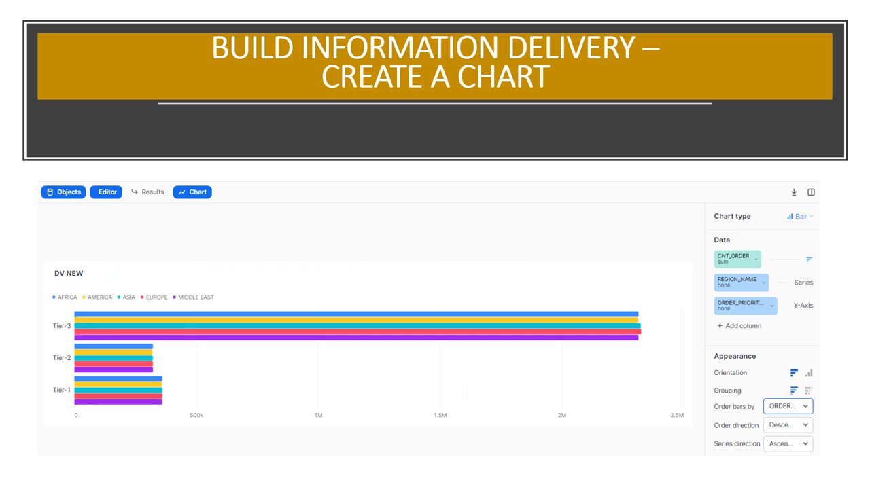